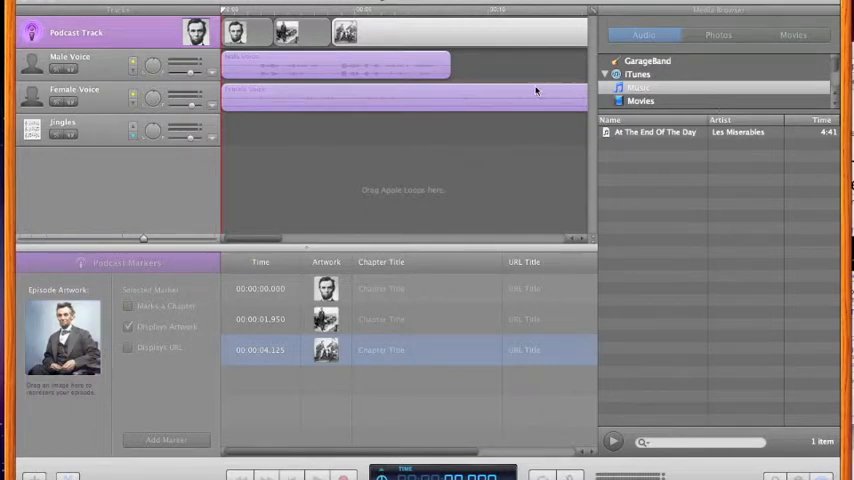
- Show the Photos library in the Media Browser and set the colour Lincoln portrait as episode artwork
click(718, 35)
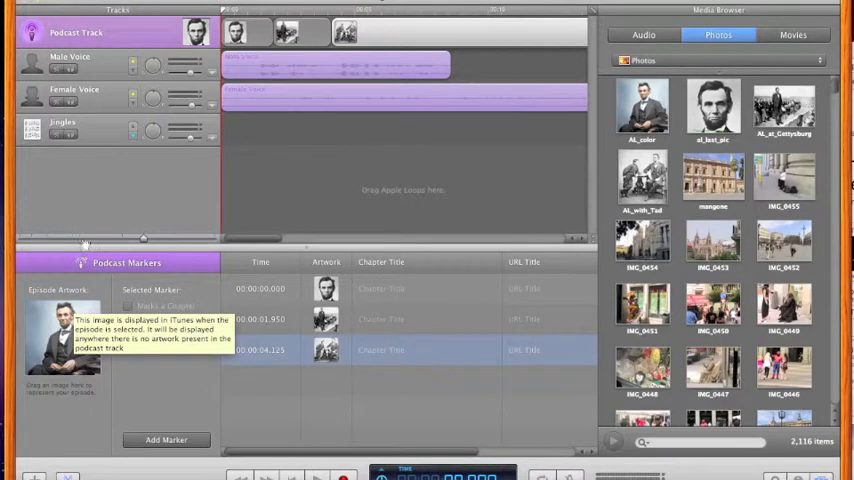
click(128, 326)
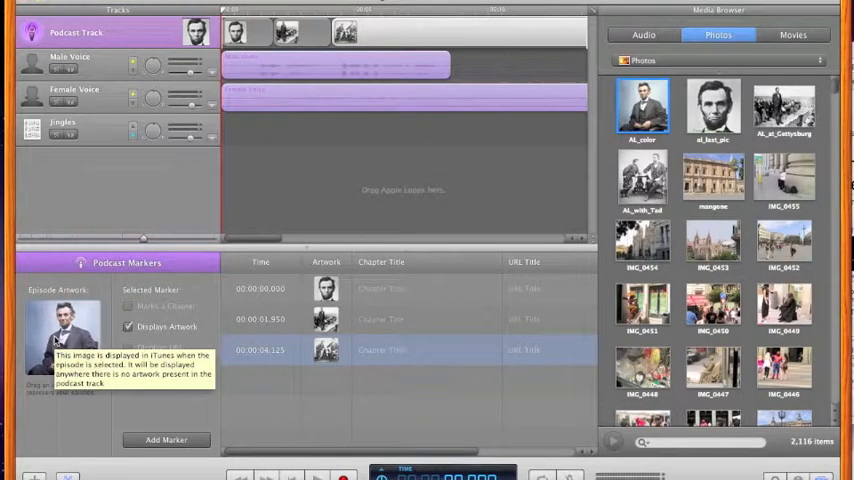
mouse_move(202, 62)
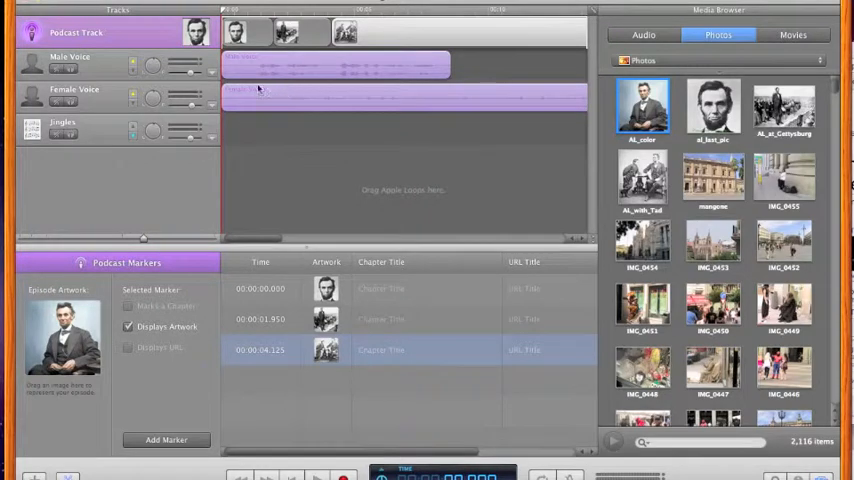
- Open the Male Voice region in the Audio Region editor
click(74, 95)
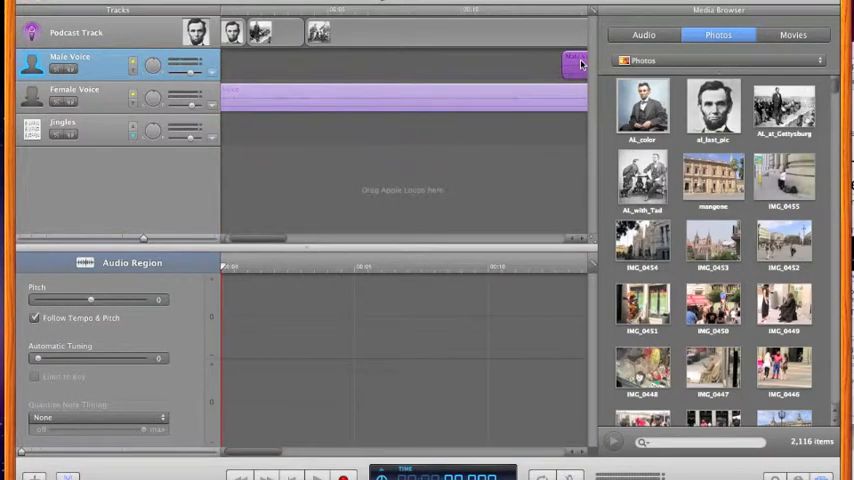
mouse_move(277, 240)
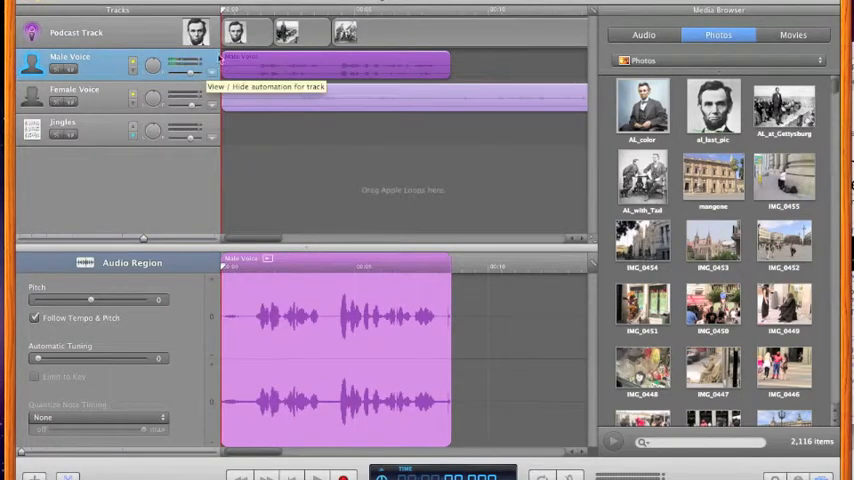
mouse_move(233, 99)
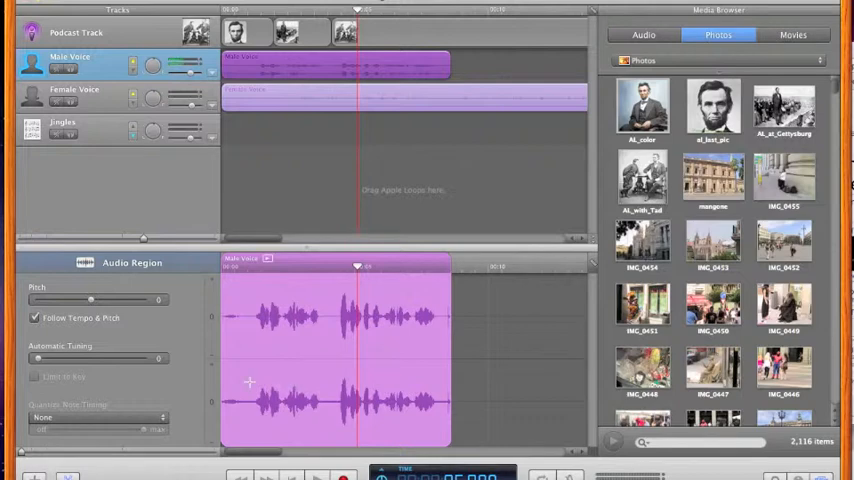
mouse_move(133, 66)
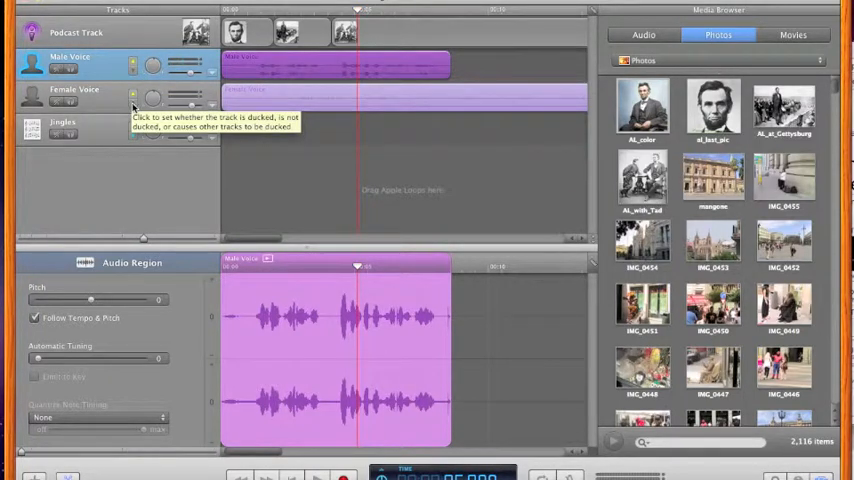
- Adjust the ducking arrows on the Female Voice track header
click(73, 89)
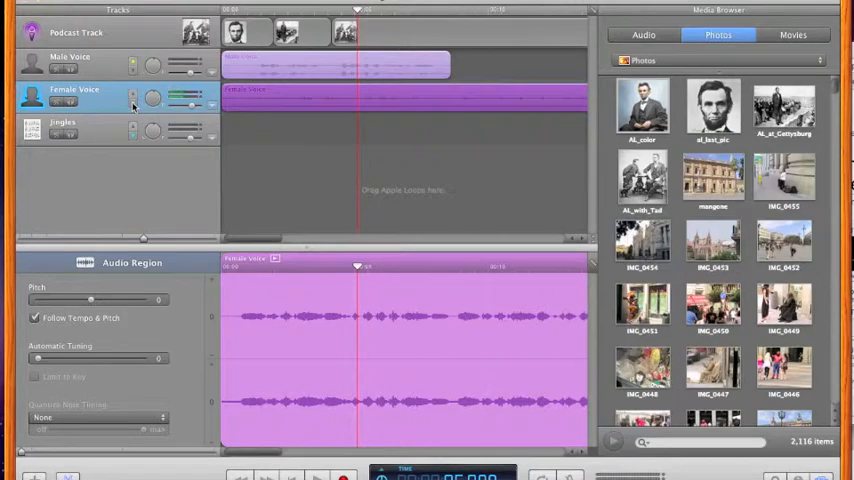
mouse_move(152, 100)
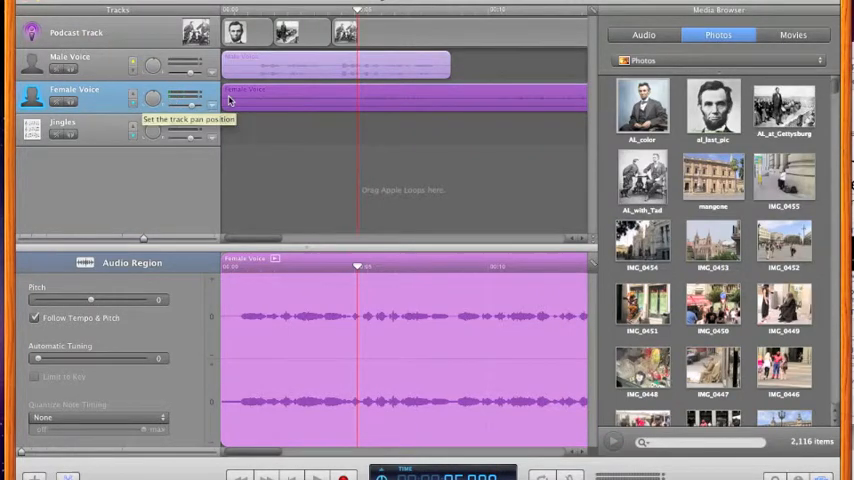
mouse_move(259, 131)
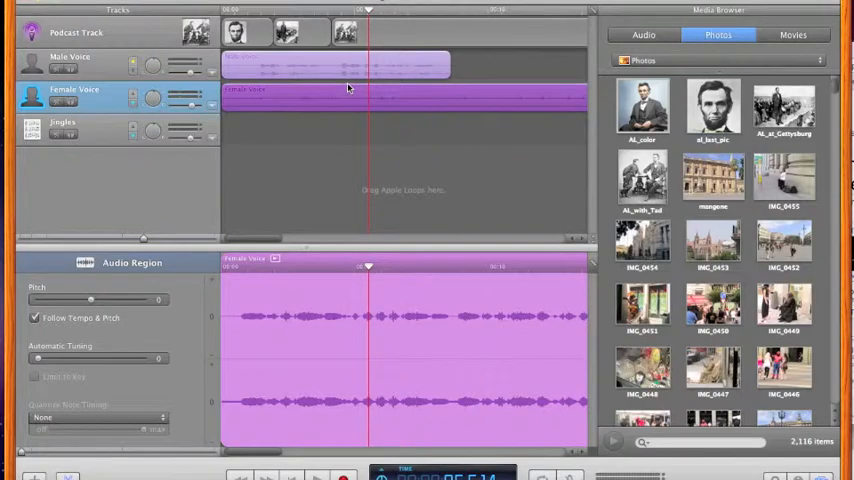
mouse_move(300, 100)
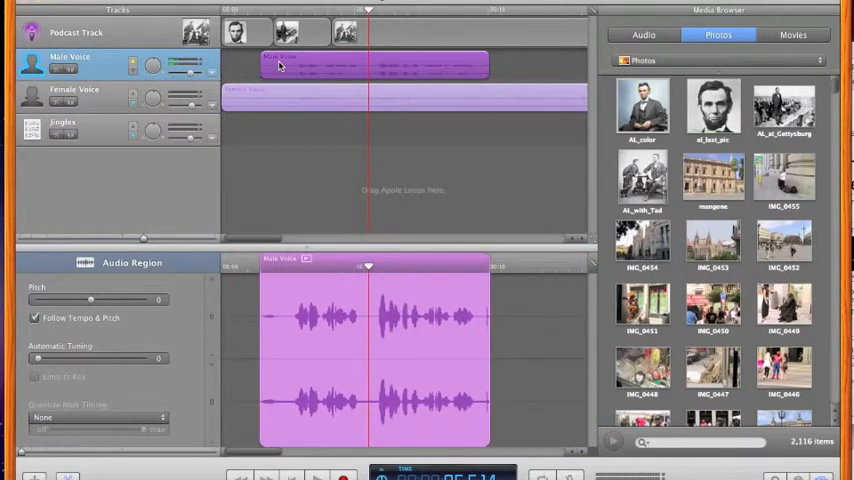
- Drag the Male Voice region right so it starts later than Female Voice
drag(280, 65, 320, 65)
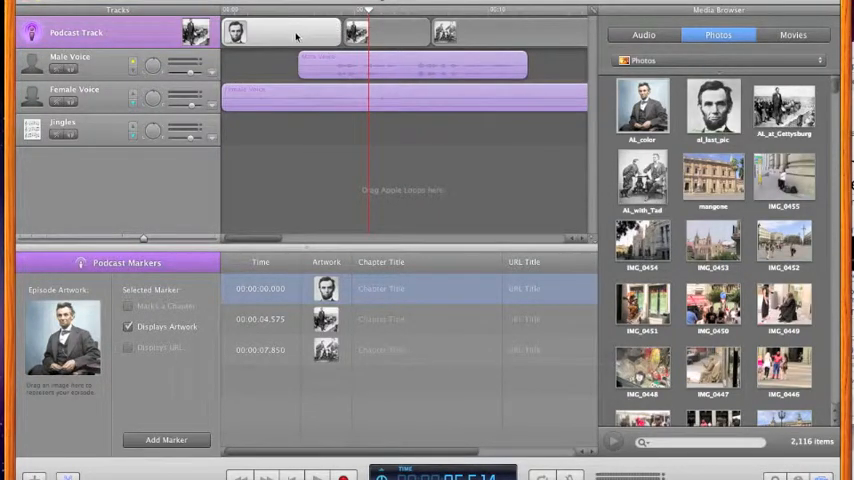
mouse_move(300, 33)
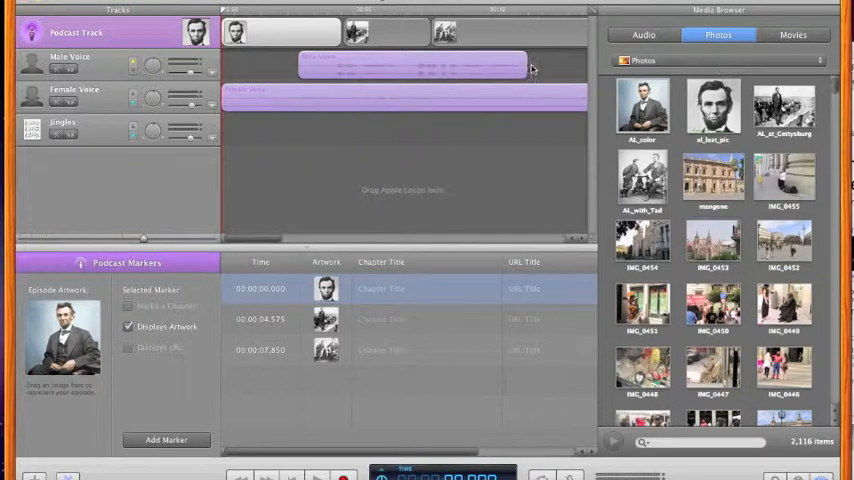
mouse_move(318, 62)
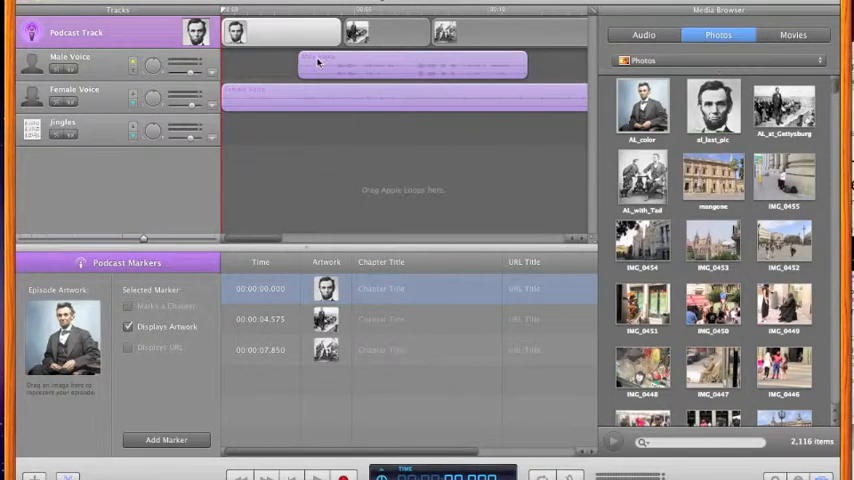